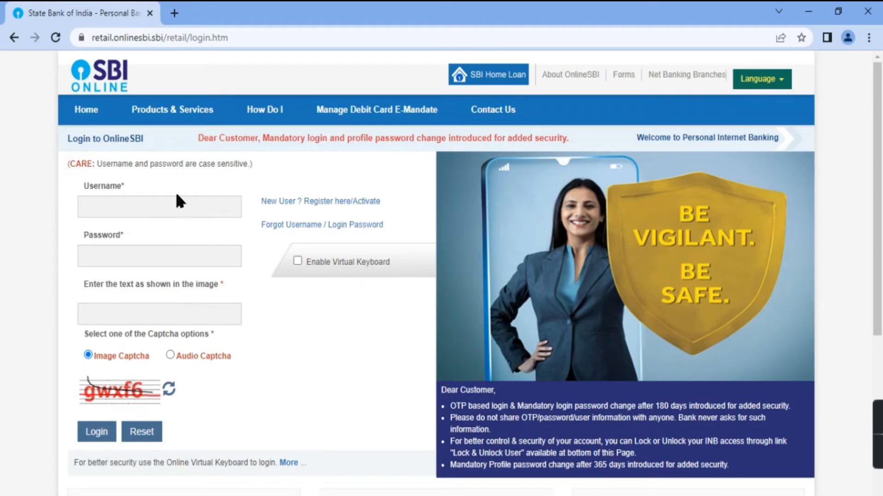
# - Log in to SBI Online with username, password and captcha 'gwxf6'
pyautogui.click(160, 206)
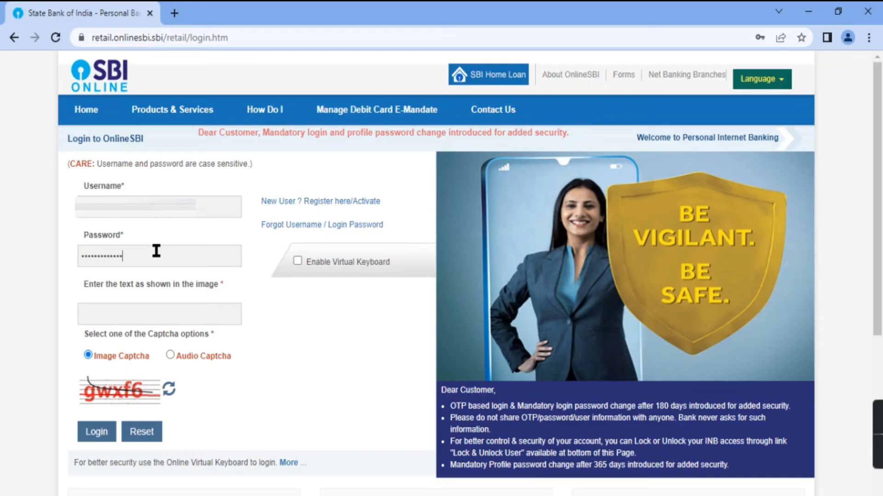
pyautogui.write('gwxf6')
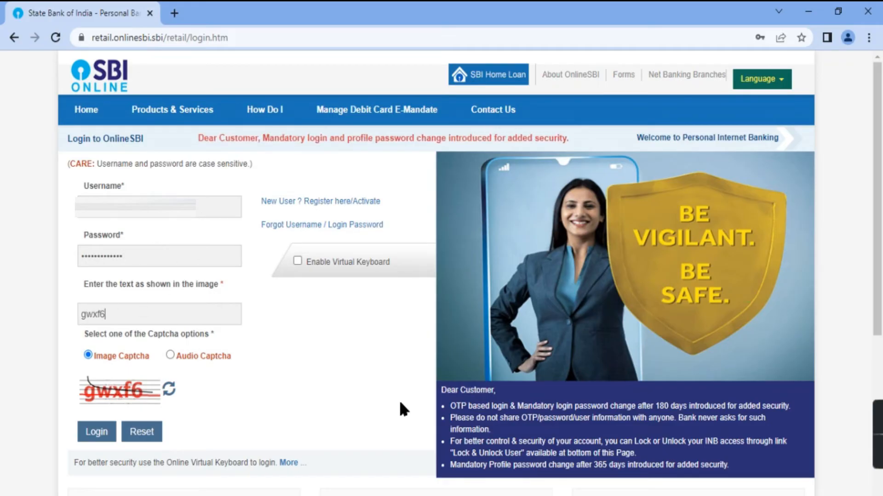
pyautogui.click(96, 432)
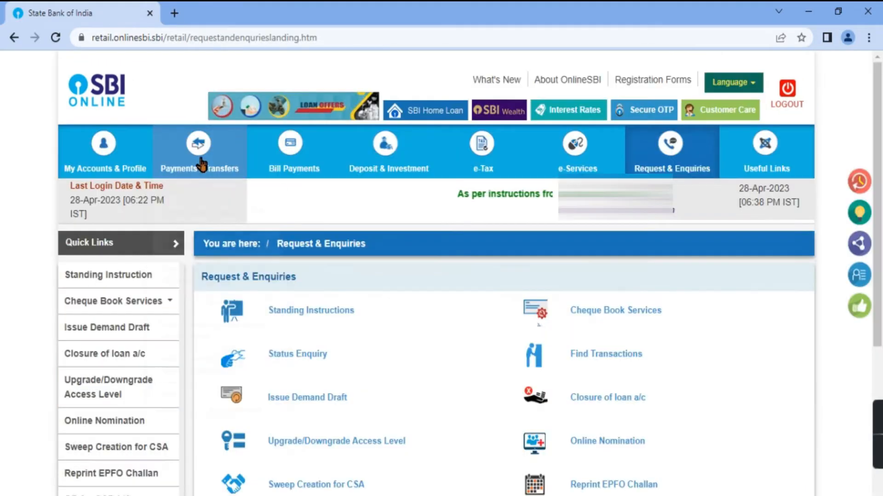
# - Open Add & Manage Beneficiary under Payments / Transfers and verify the profile password
pyautogui.click(198, 152)
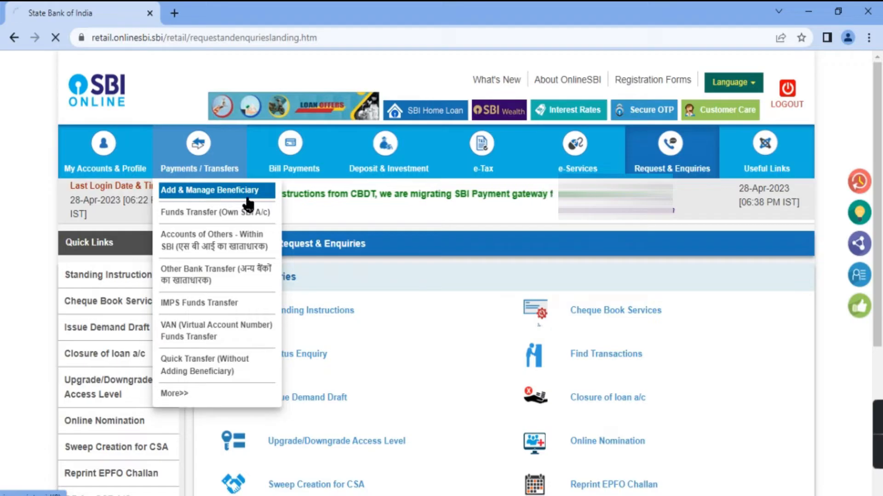
pyautogui.click(210, 190)
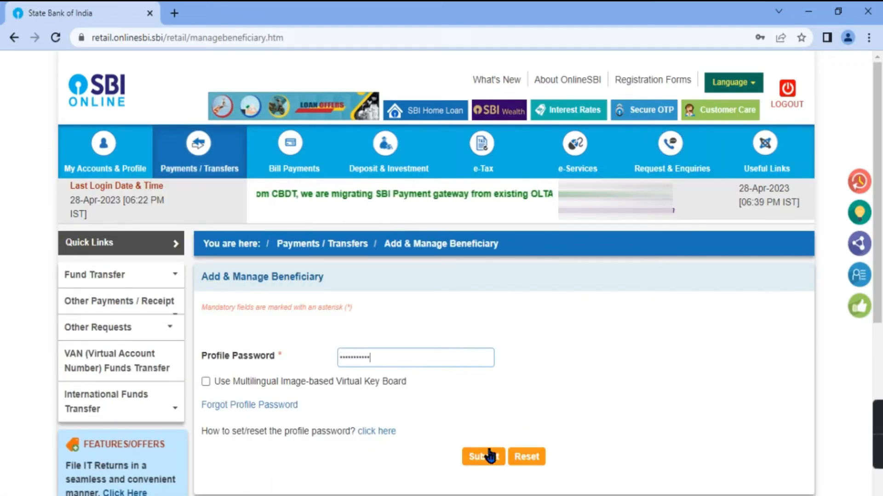
pyautogui.click(482, 457)
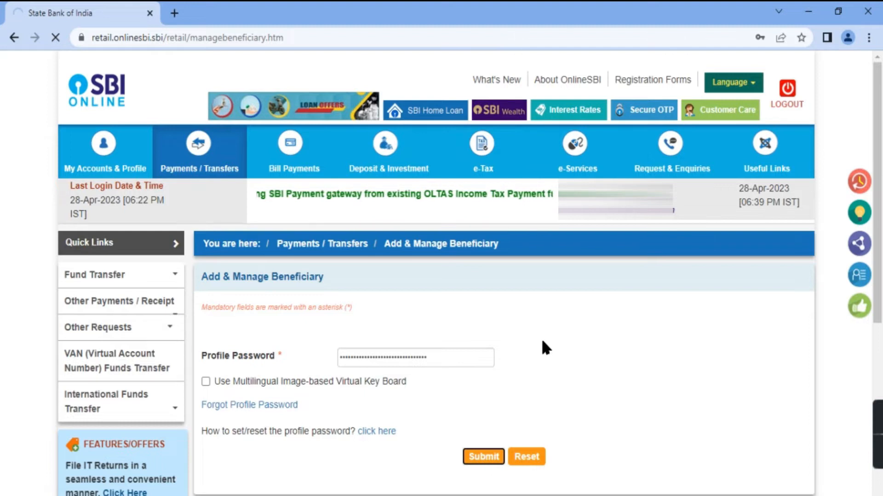
pyautogui.click(483, 456)
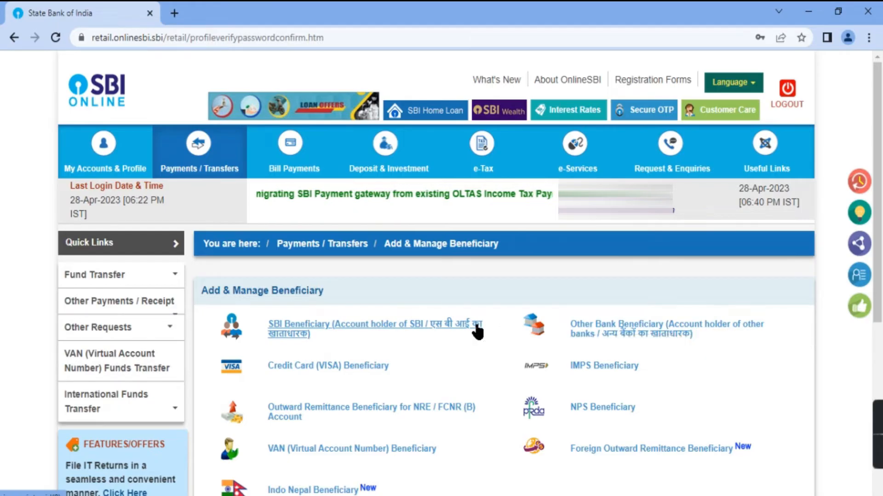
# - Load the second SBI beneficiary's details in the Modify tab, showing its 10,000 INR limit
pyautogui.click(374, 324)
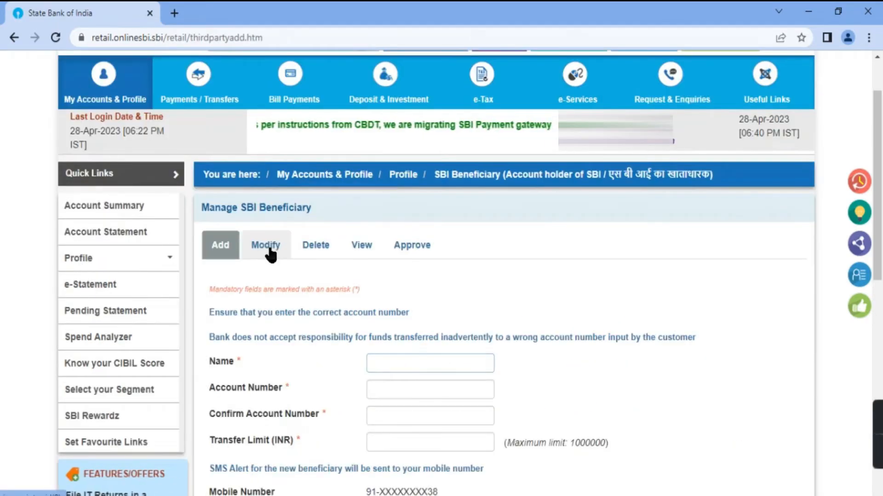
pyautogui.click(264, 245)
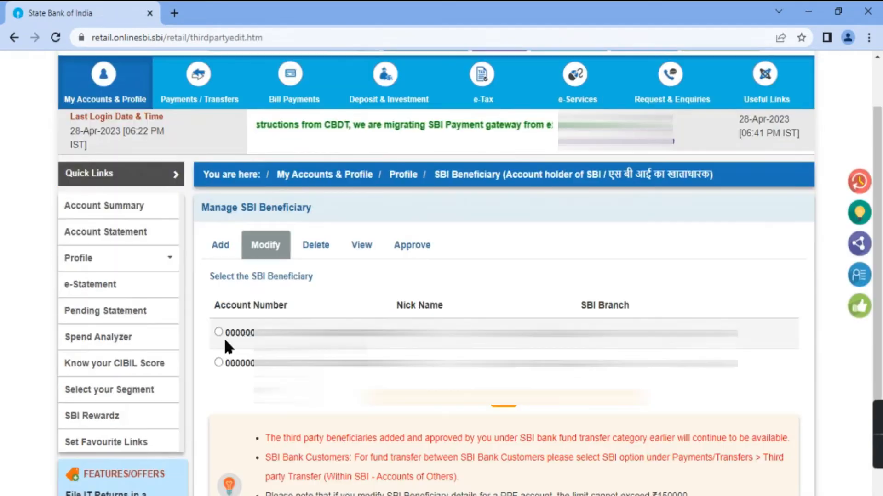
pyautogui.click(219, 363)
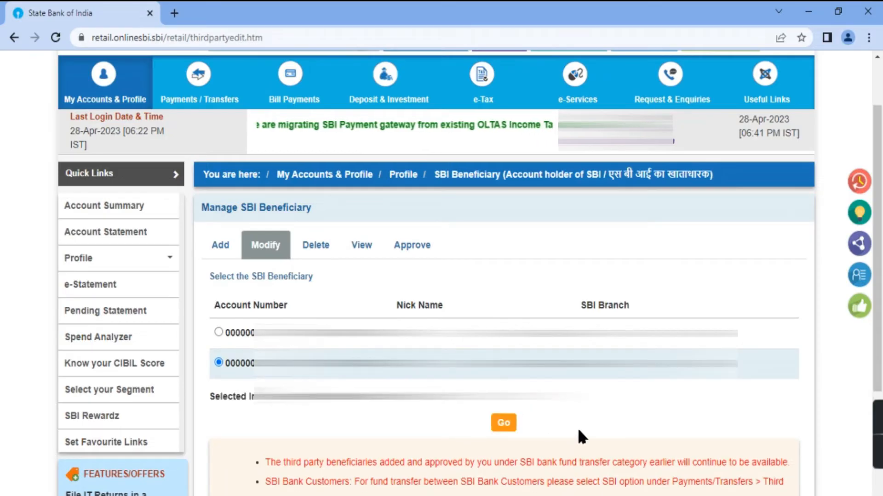
pyautogui.click(502, 423)
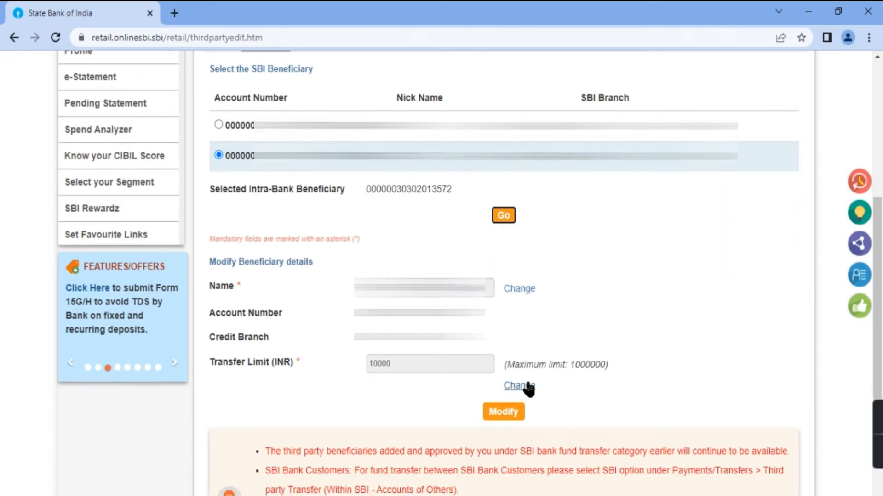
# - Change the beneficiary's transfer limit to 50000 INR and submit the modification
pyautogui.click(518, 386)
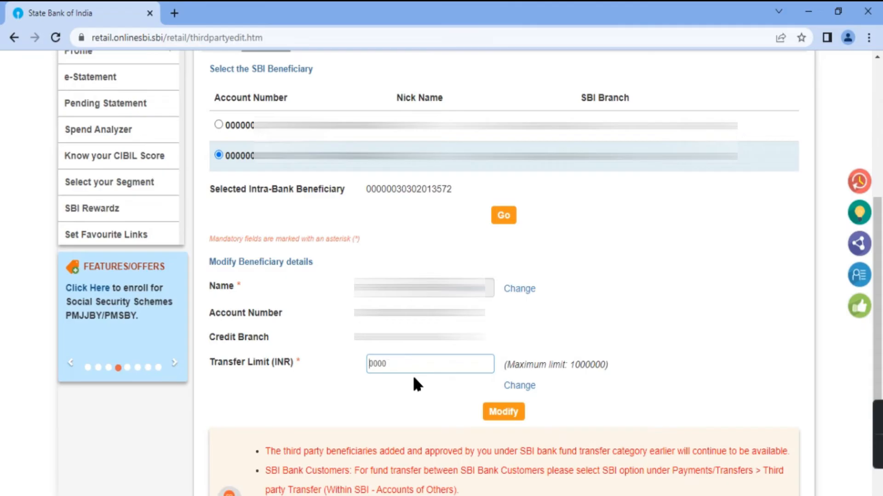
pyautogui.write('50000')
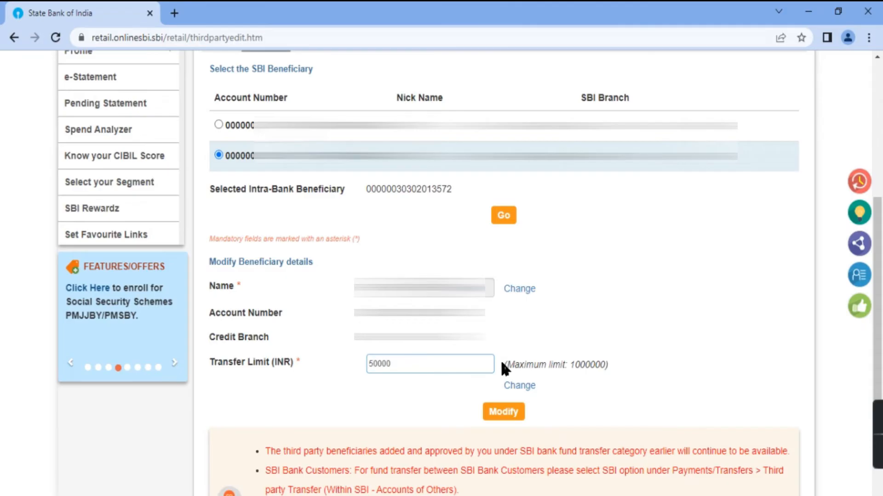
pyautogui.click(503, 412)
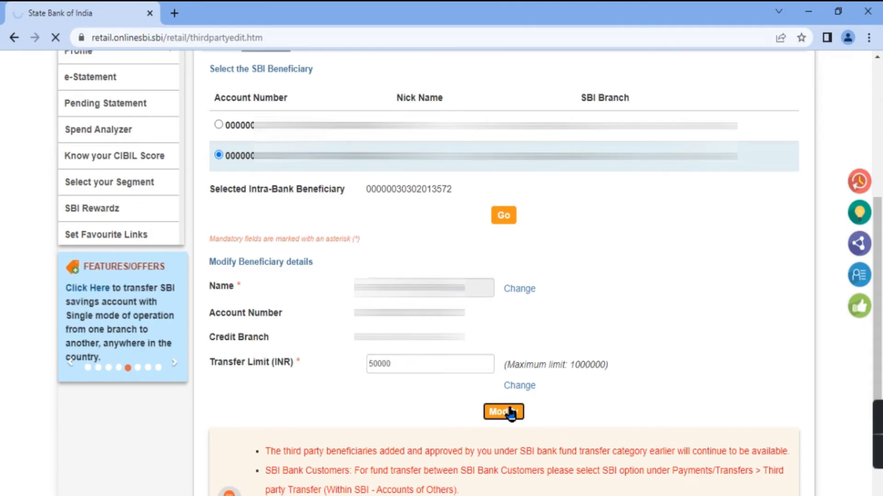
pyautogui.click(502, 412)
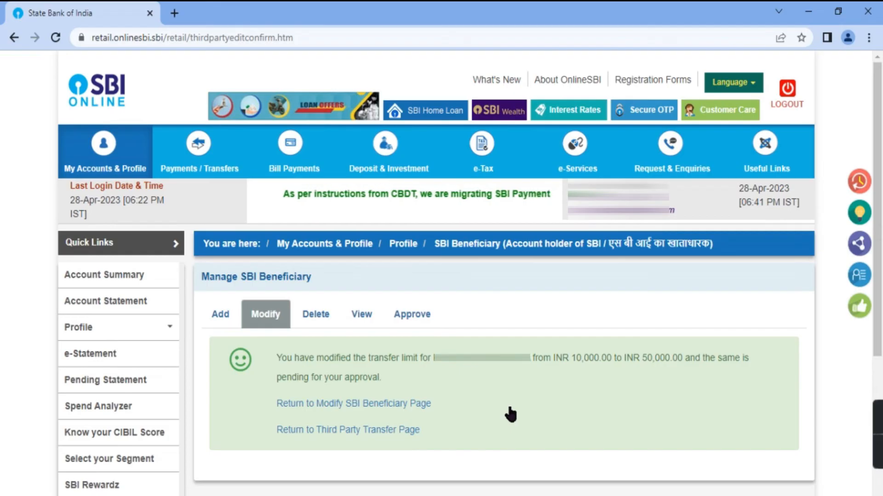
# - Under Approve Limit, select the beneficiary with the pending 10,000-to-50,000 change
pyautogui.click(412, 314)
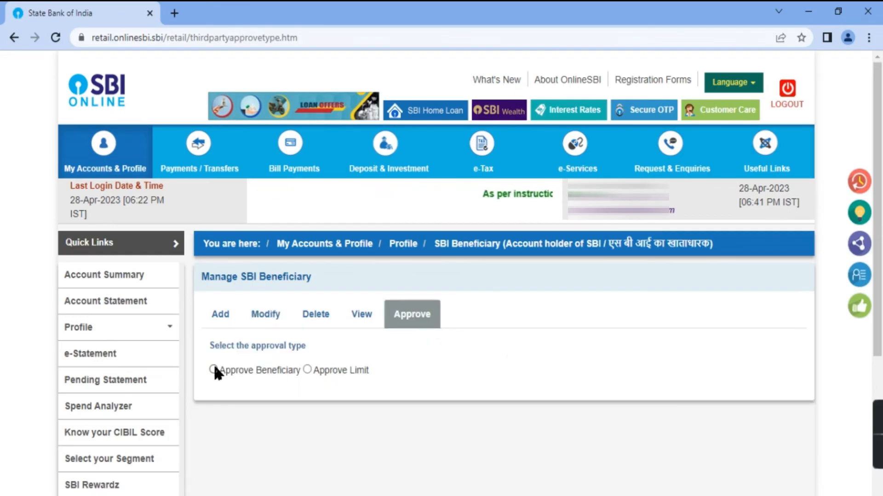
pyautogui.moveTo(309, 376)
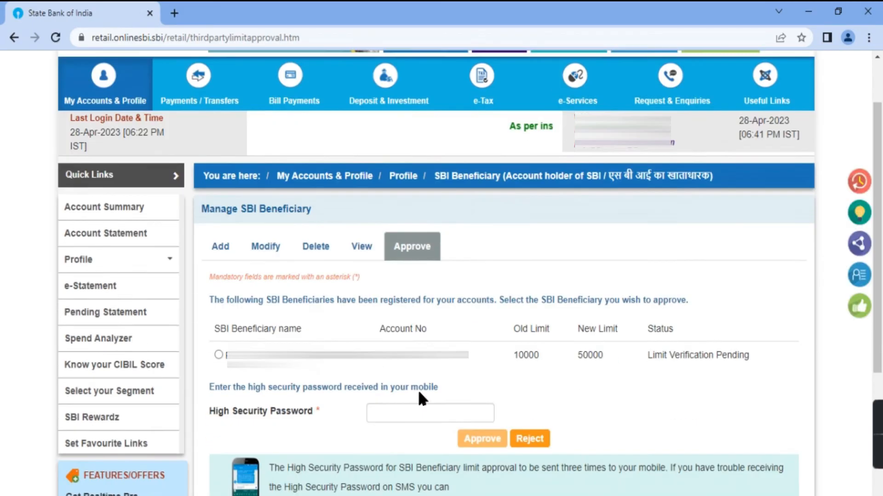
pyautogui.scroll(-3)
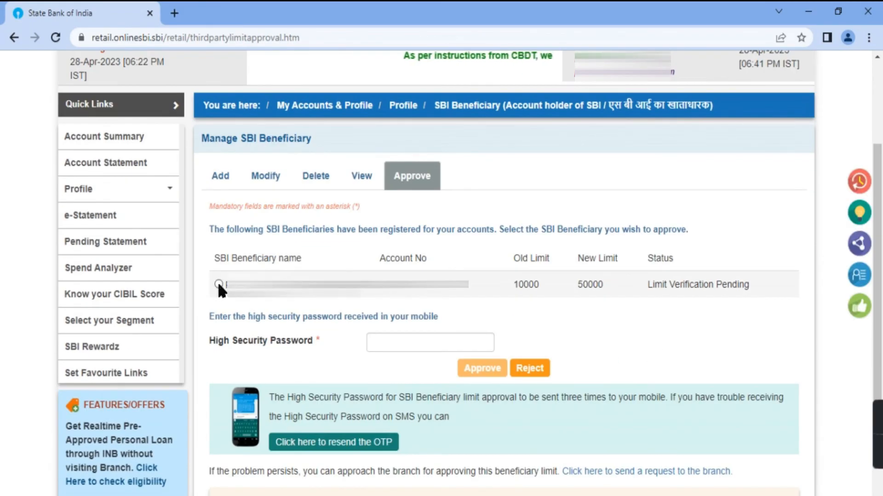
pyautogui.click(218, 283)
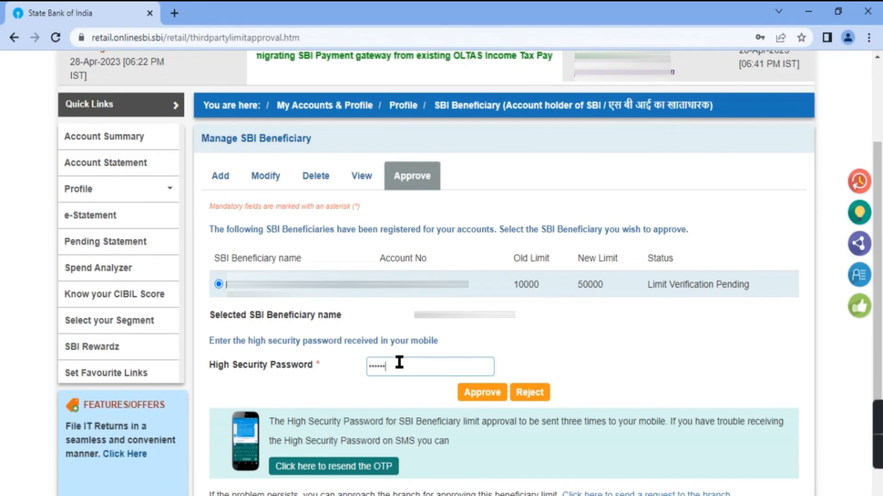
# - Approve the pending 50,000 INR limit modification
pyautogui.click(481, 392)
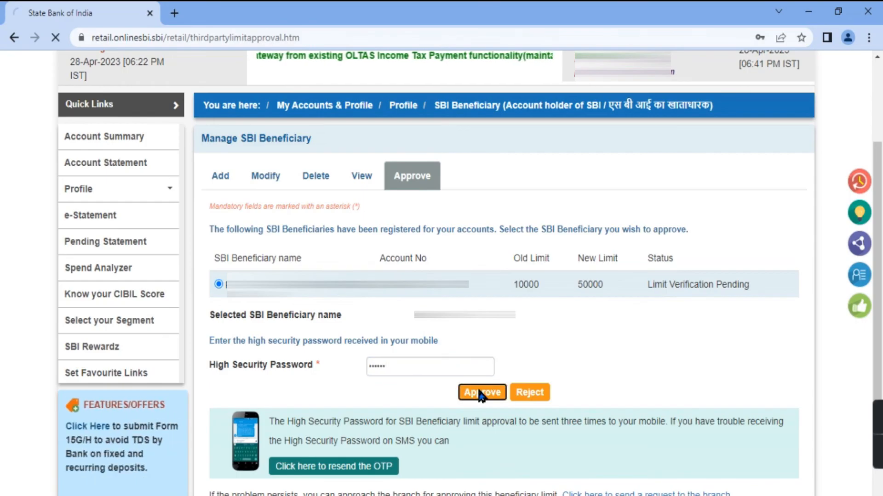
pyautogui.click(482, 392)
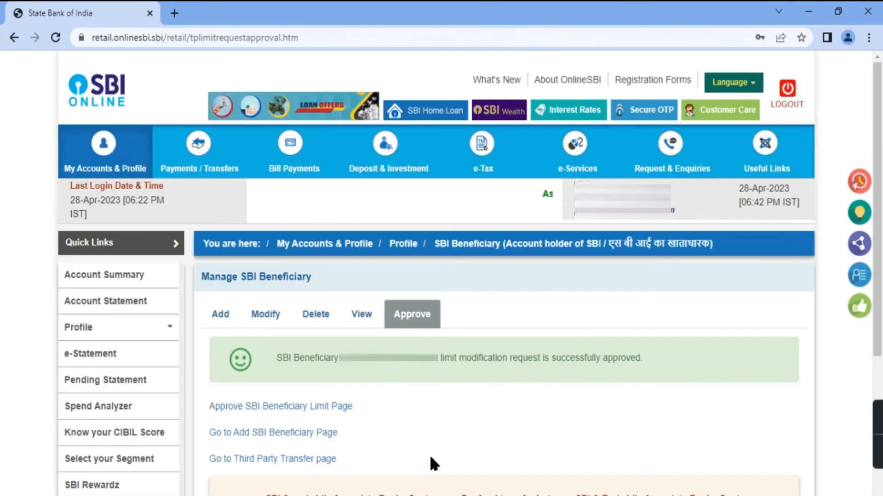